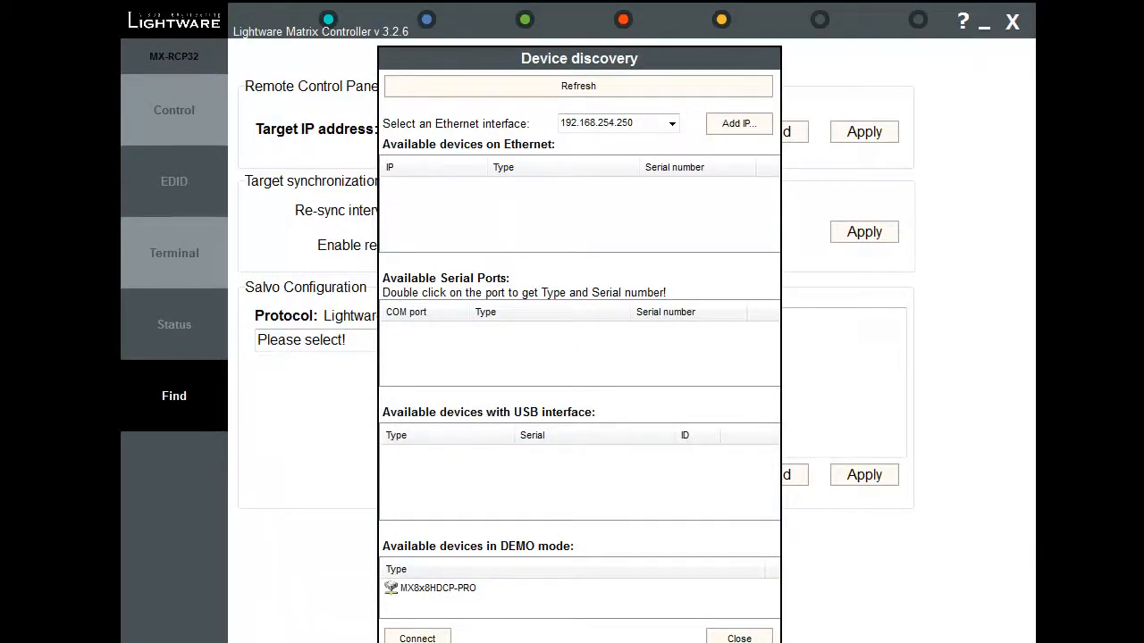
pyautogui.moveTo(235, 226)
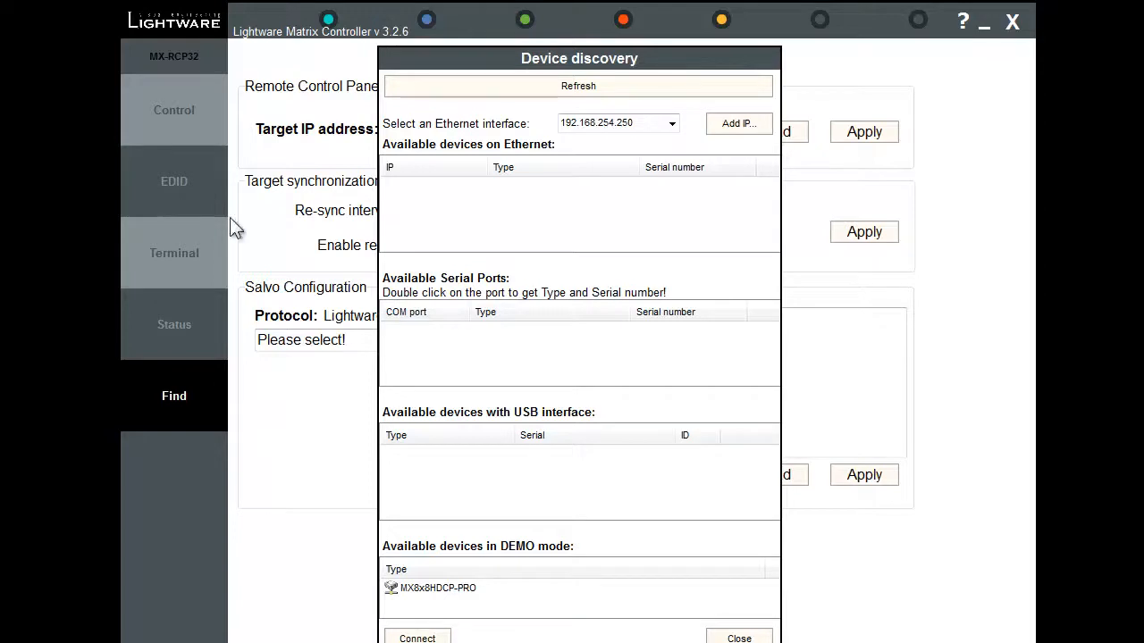
pyautogui.moveTo(606, 302)
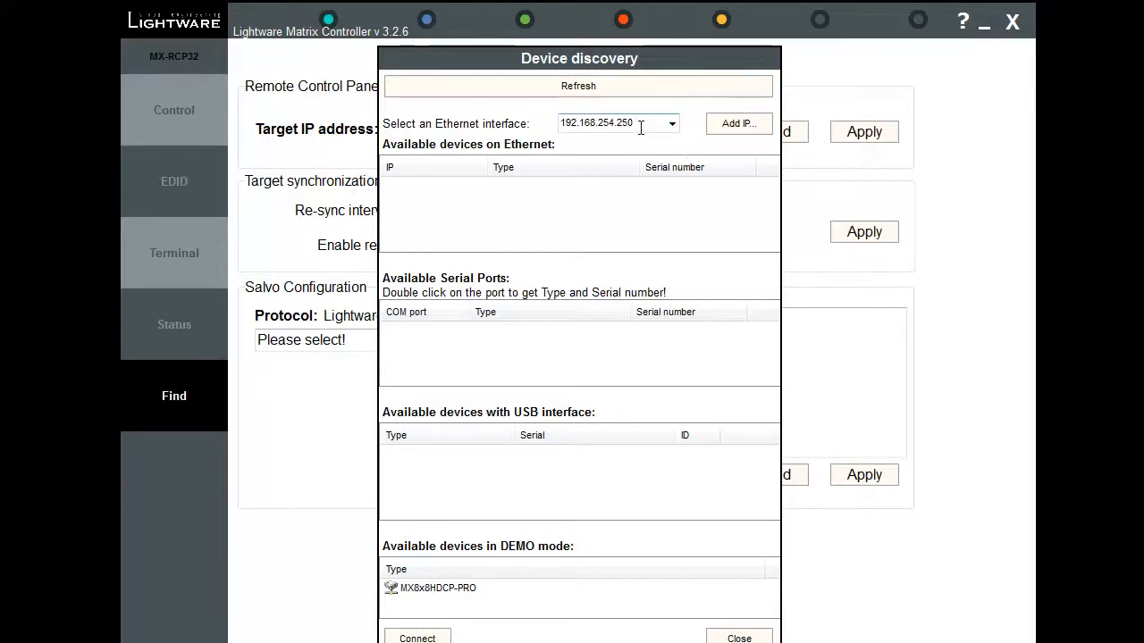
# Close device discovery and show the MX-RCP32 control page (target 192.168.254.210, port 10009)
pyautogui.click(579, 85)
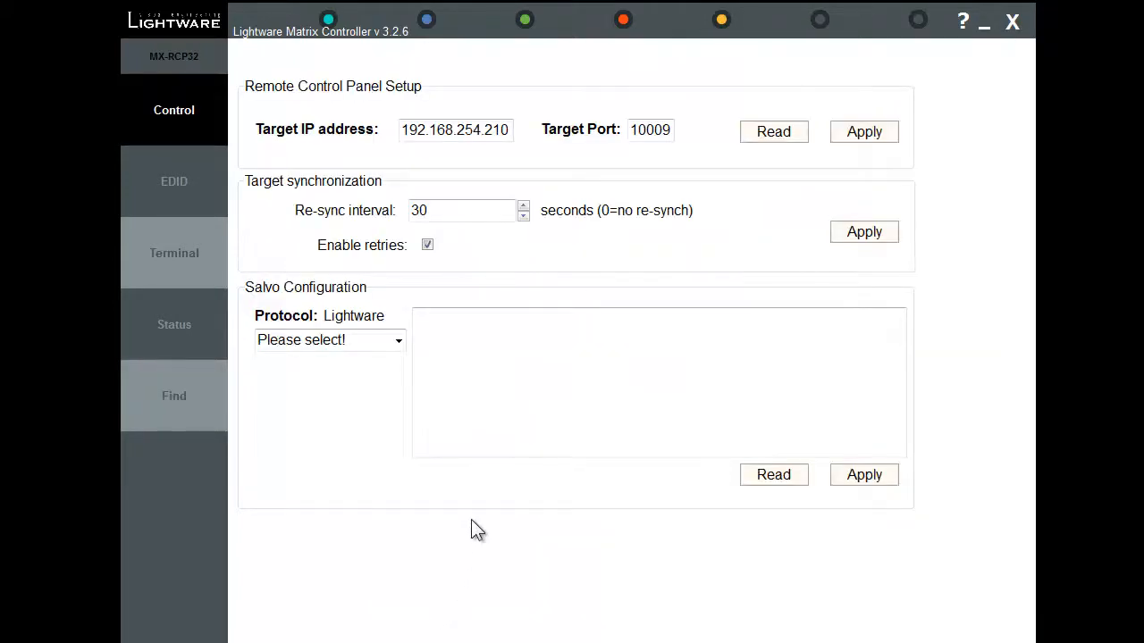
pyautogui.moveTo(471, 300)
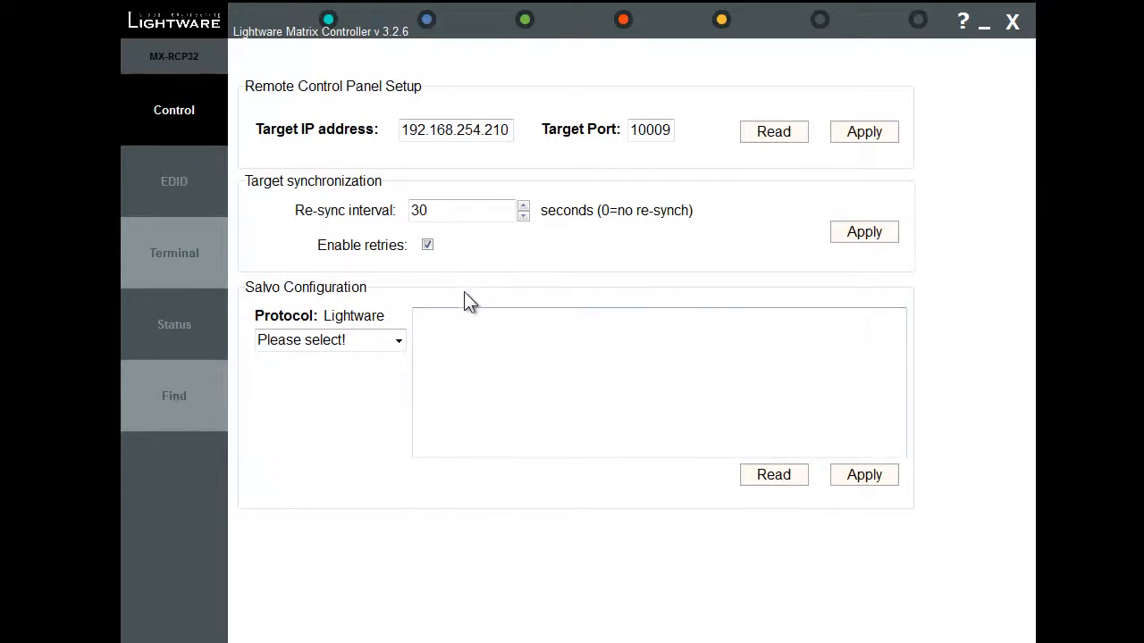
pyautogui.moveTo(299, 118)
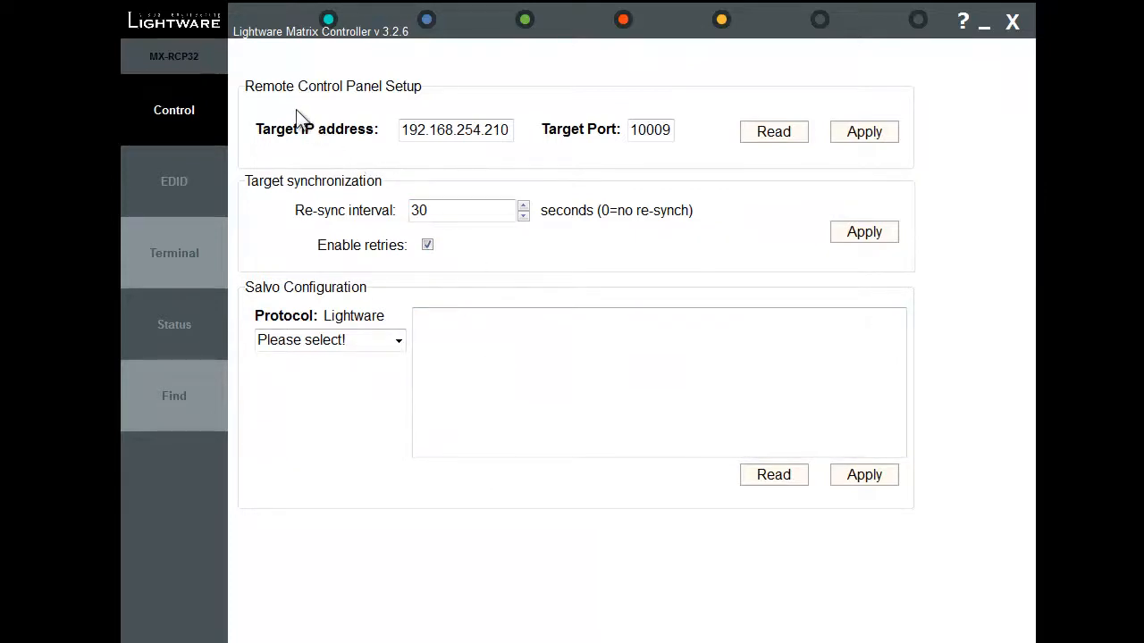
pyautogui.click(173, 324)
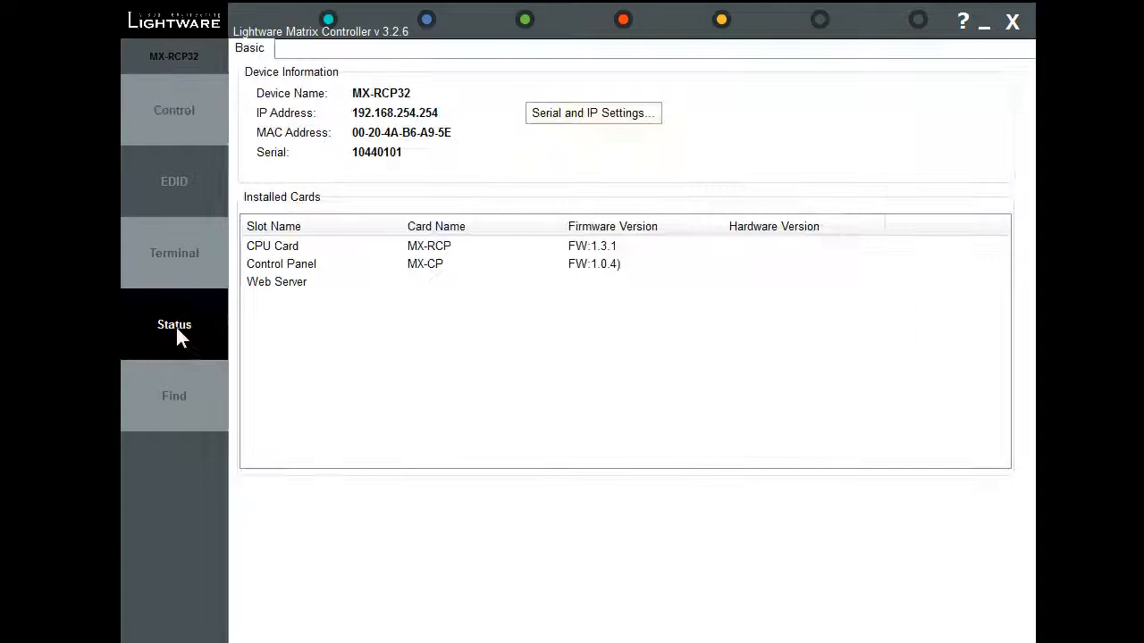
pyautogui.moveTo(633, 121)
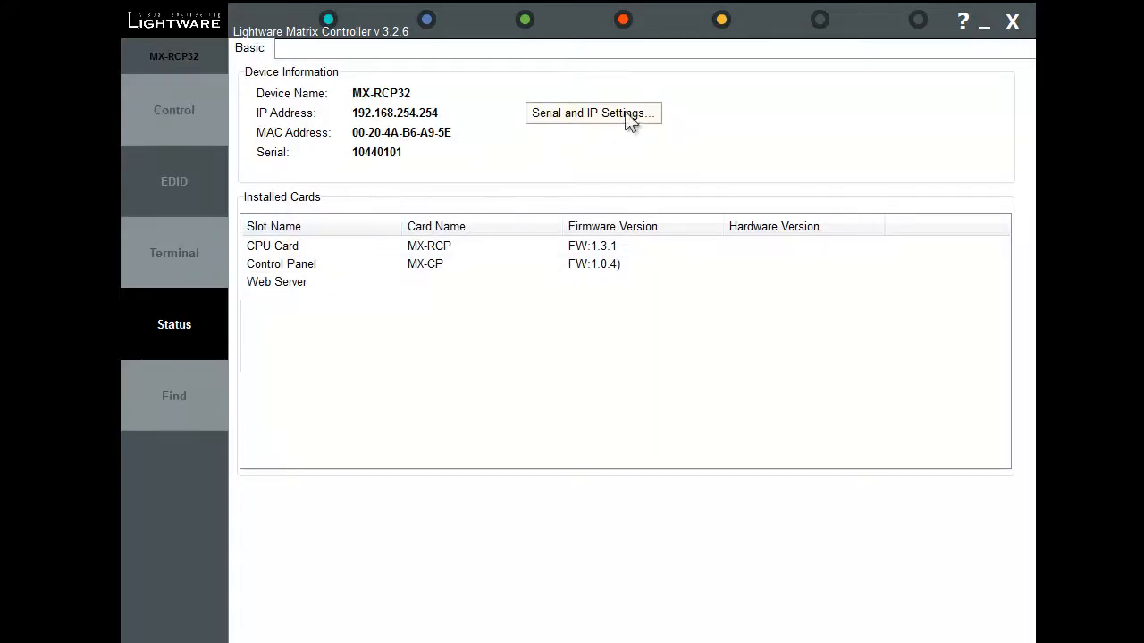
pyautogui.moveTo(380, 128)
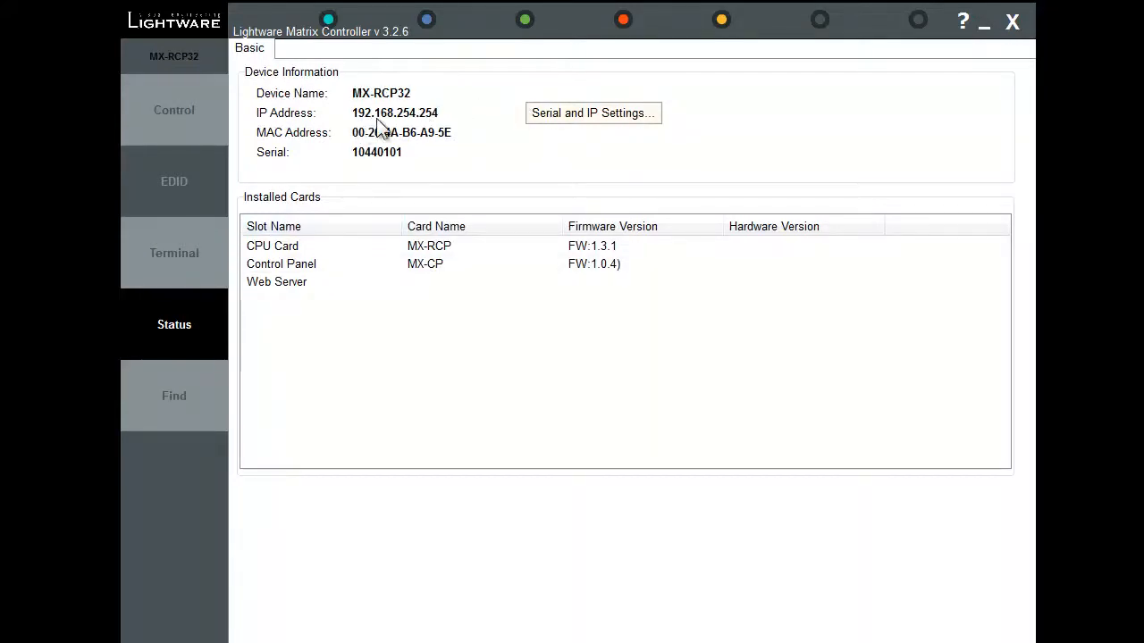
pyautogui.moveTo(414, 124)
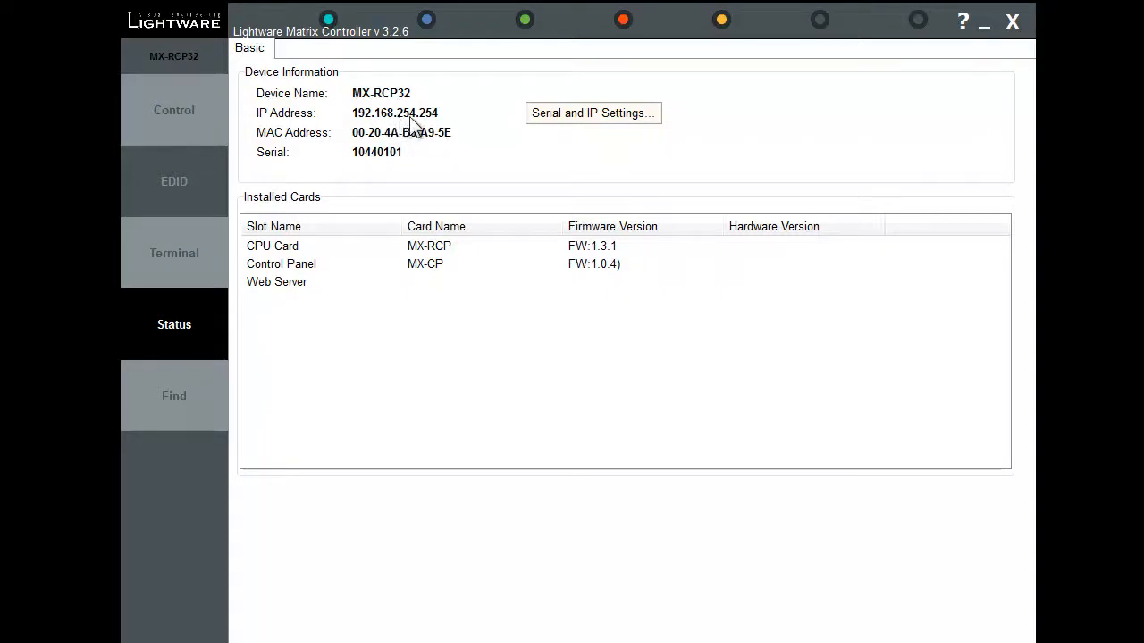
pyautogui.moveTo(294, 136)
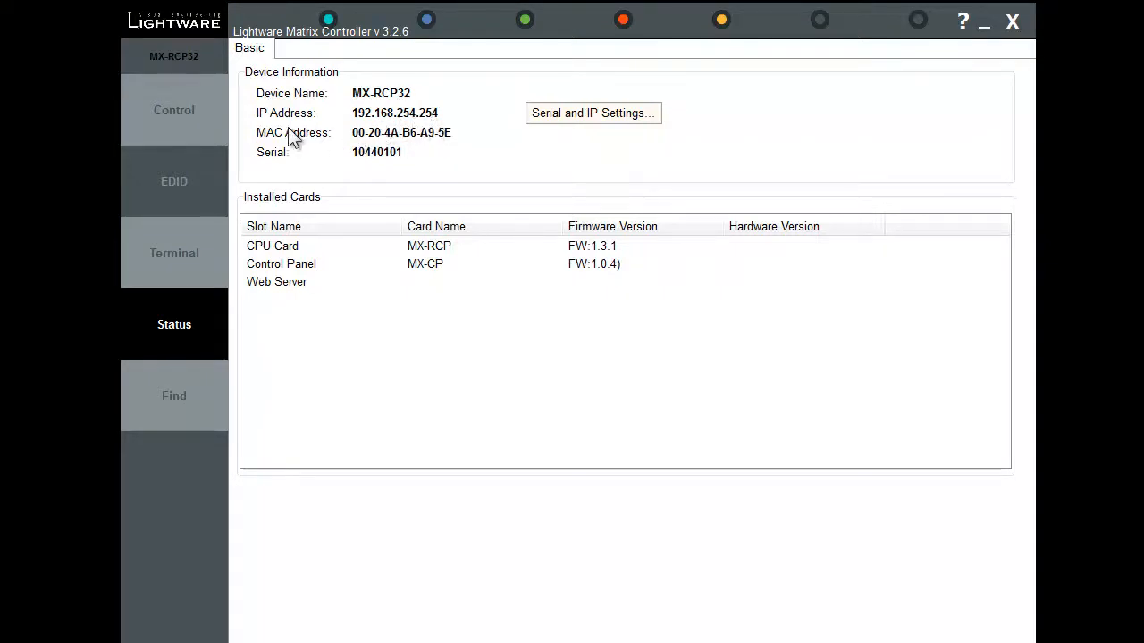
pyautogui.click(173, 110)
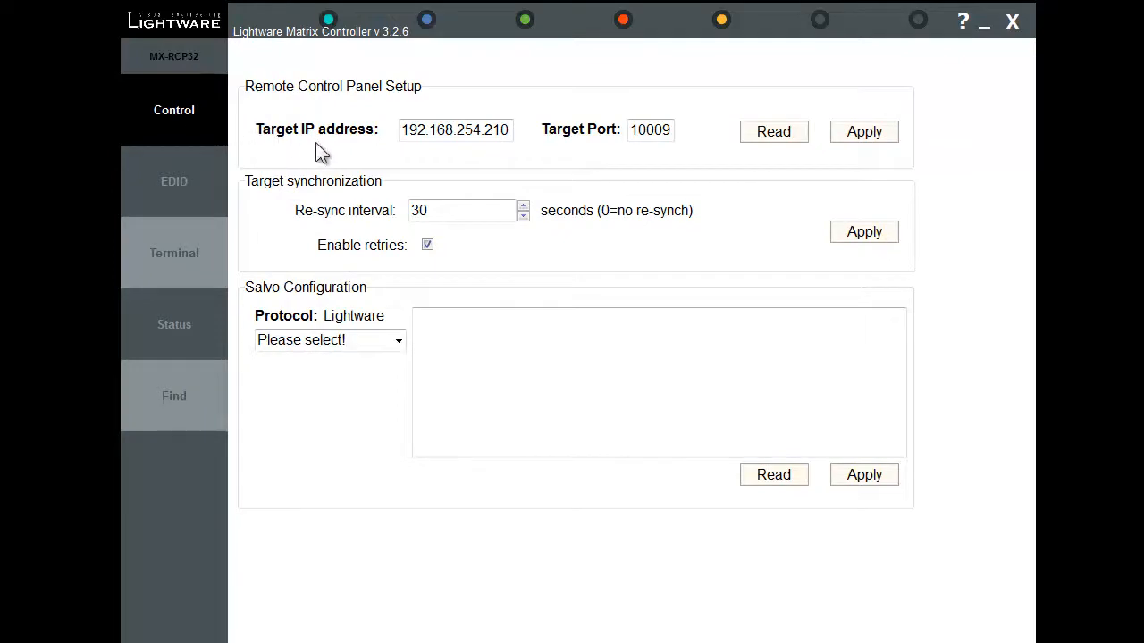
pyautogui.moveTo(366, 144)
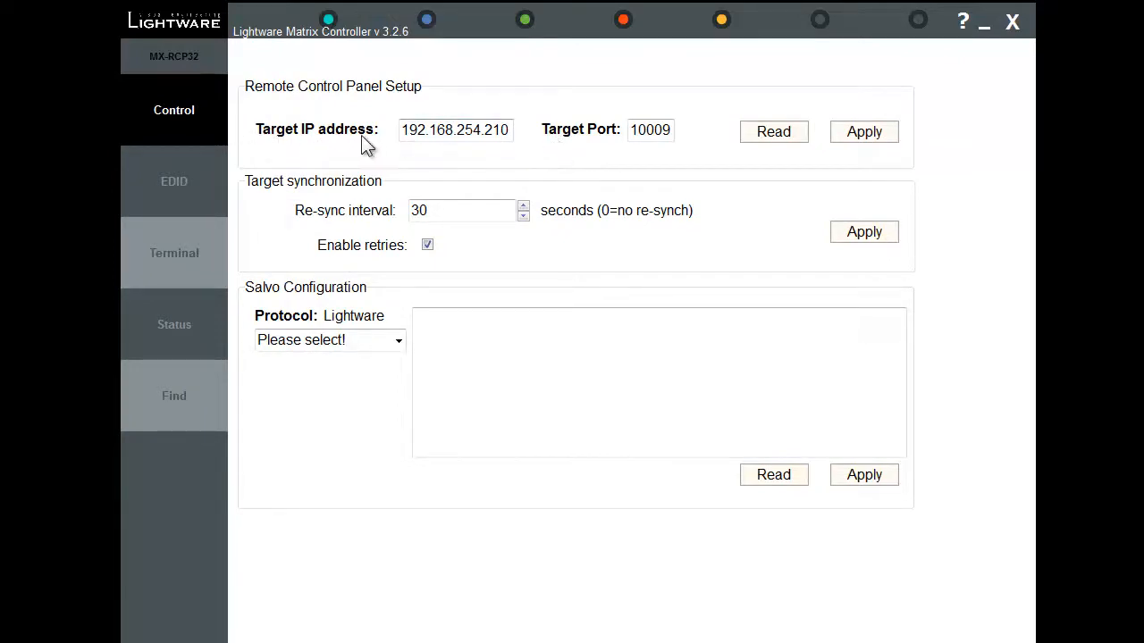
pyautogui.moveTo(373, 152)
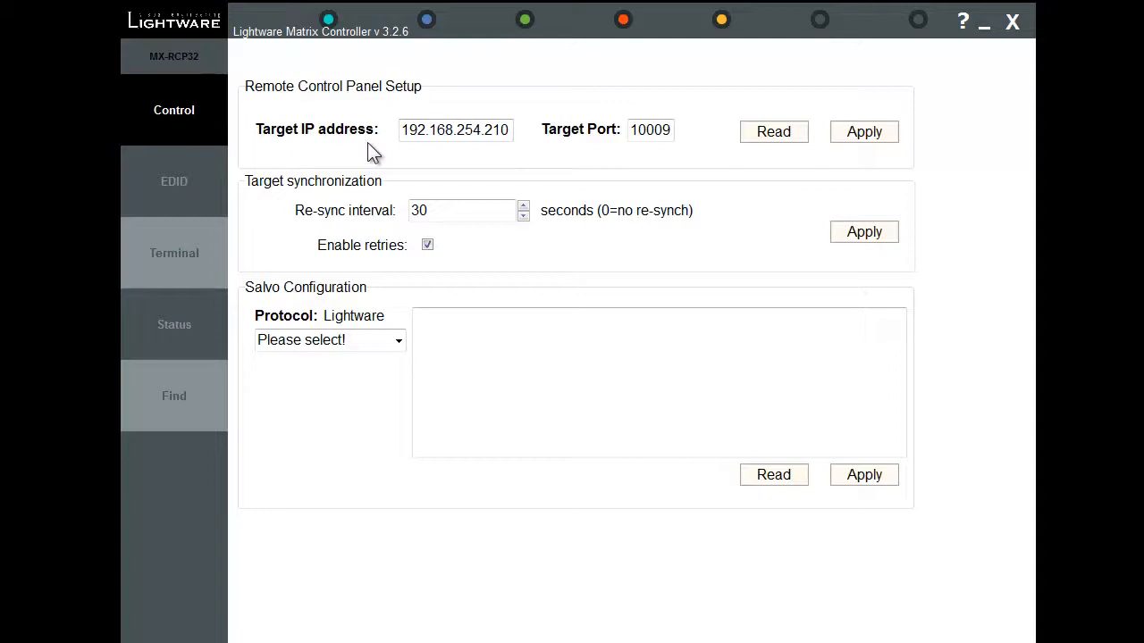
pyautogui.moveTo(398, 146)
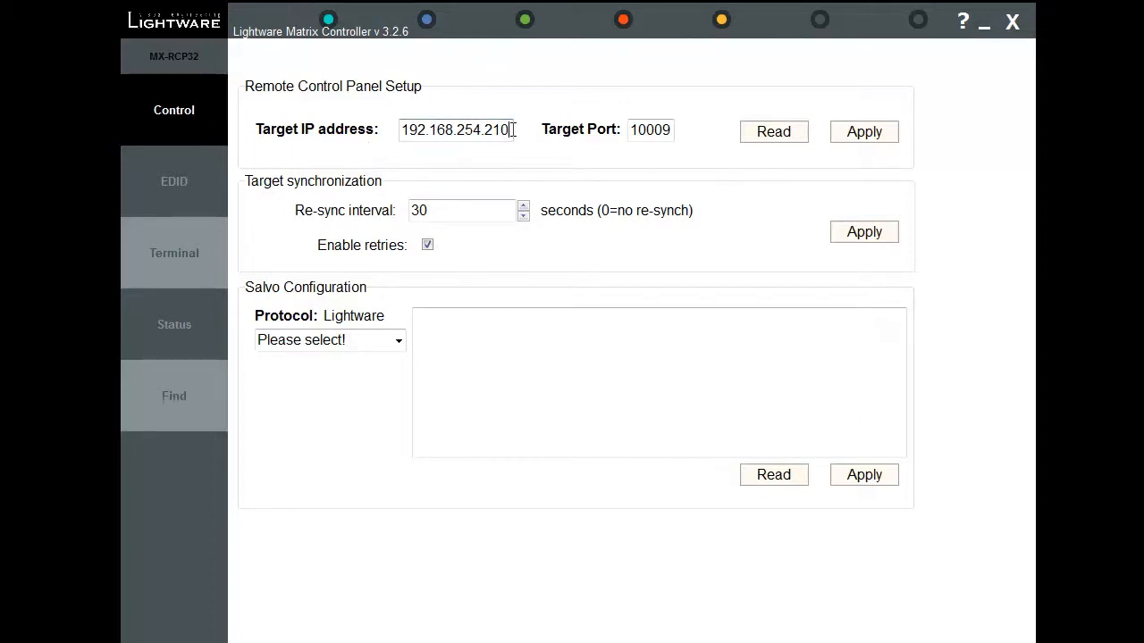
# Change the panel target to 192.168.254.250 port 10008, apply, and confirm the restart message
pyautogui.doubleClick(500, 129)
pyautogui.write('5')
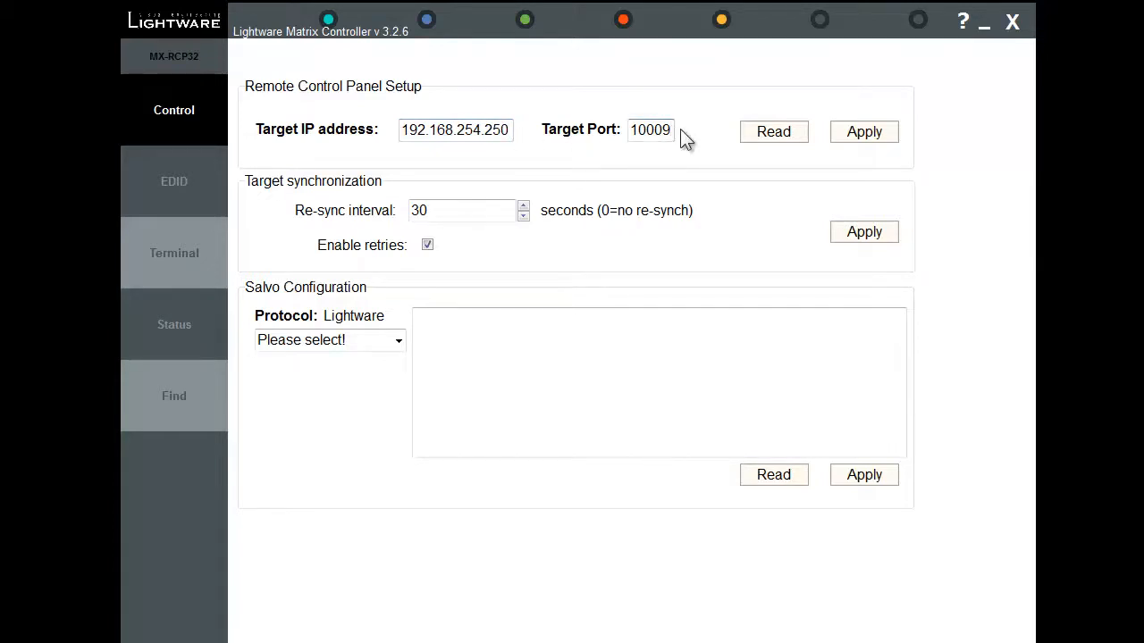
pyautogui.press('BackSpace')
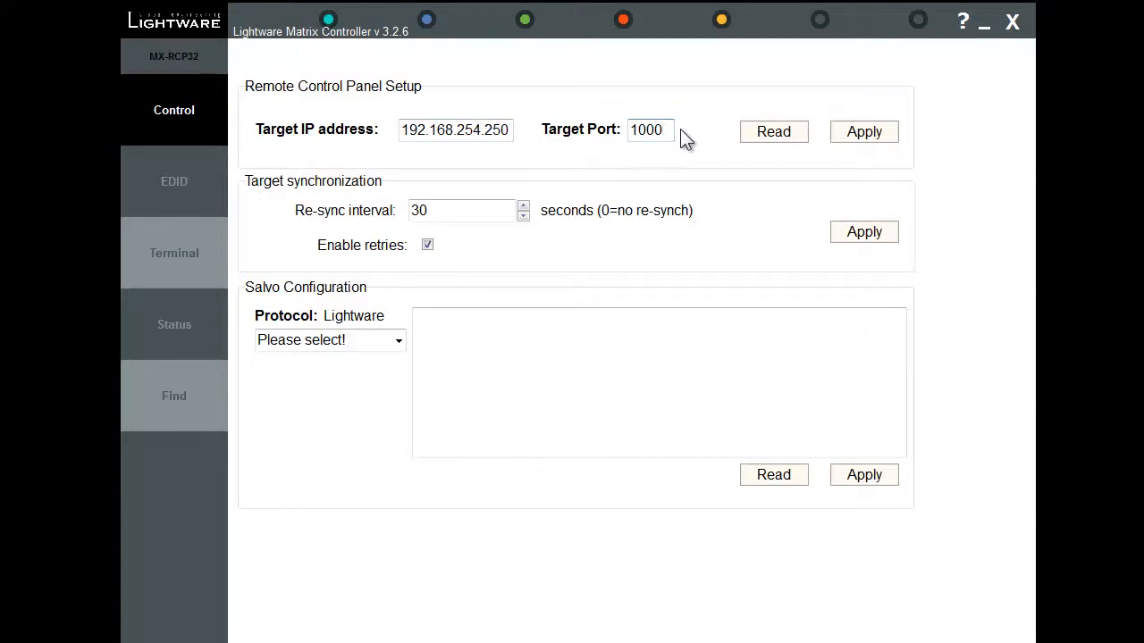
pyautogui.click(650, 131)
pyautogui.write('8')
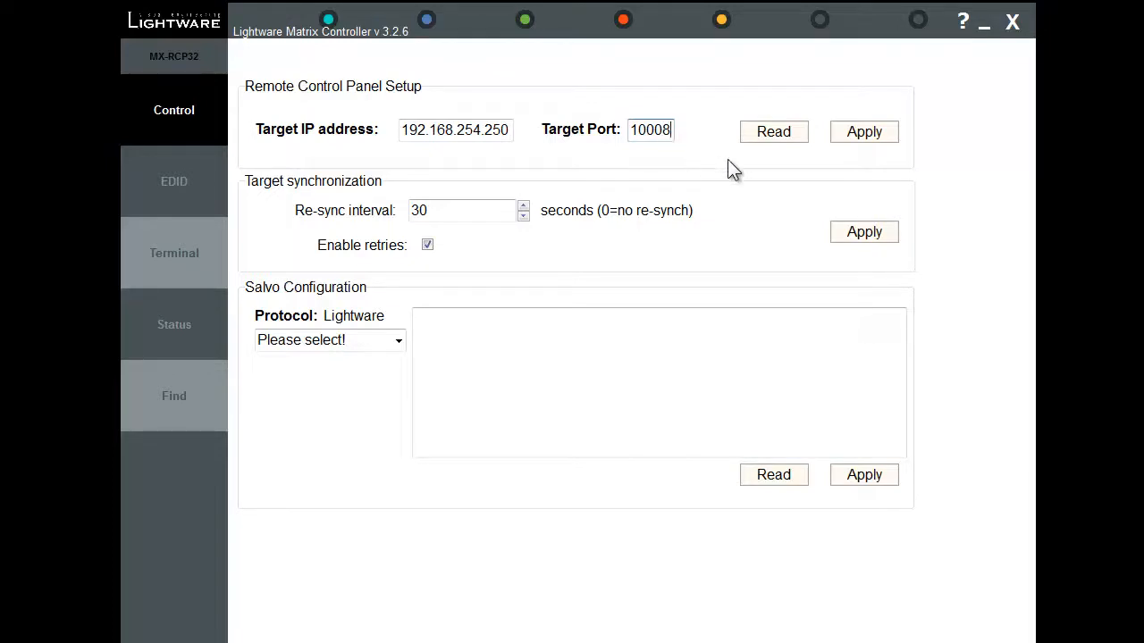
pyautogui.click(863, 132)
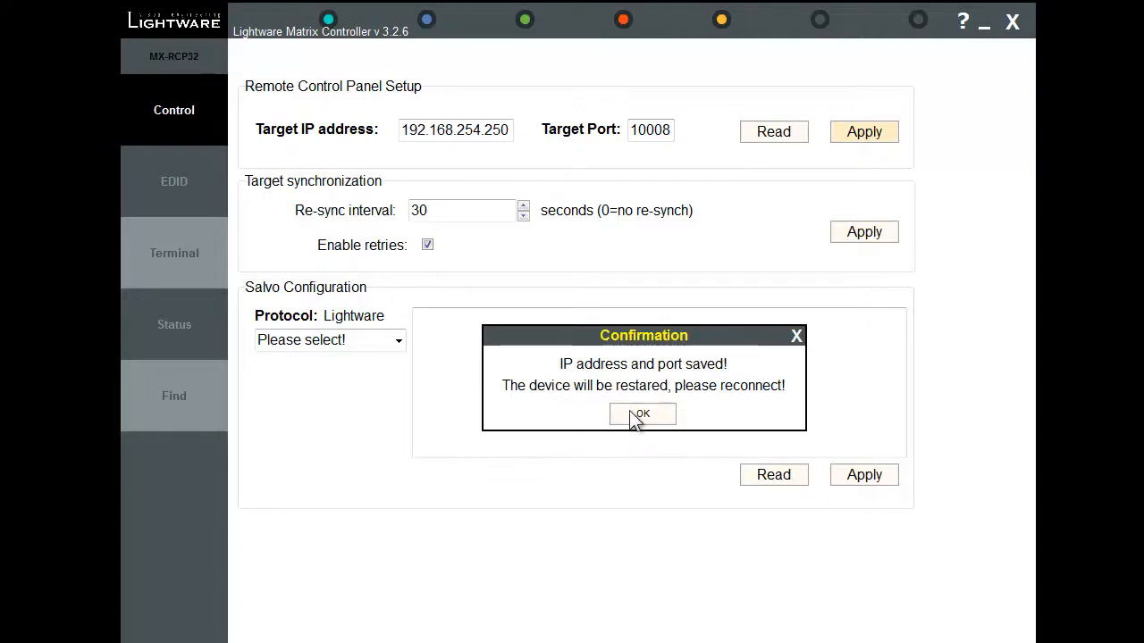
pyautogui.click(642, 413)
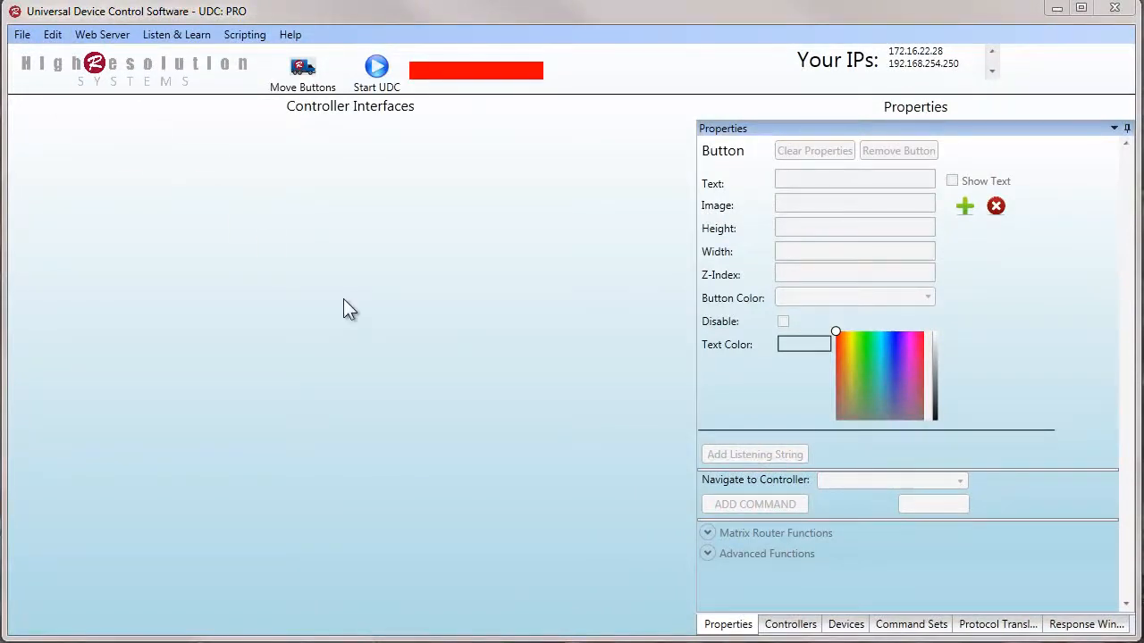
pyautogui.moveTo(597, 383)
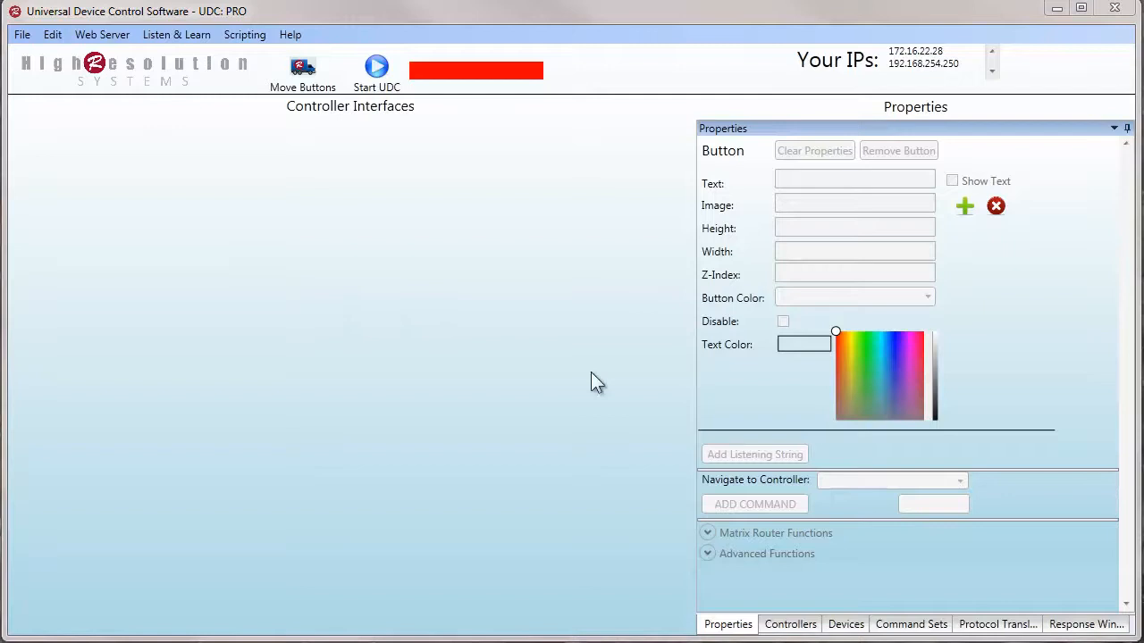
pyautogui.moveTo(597, 236)
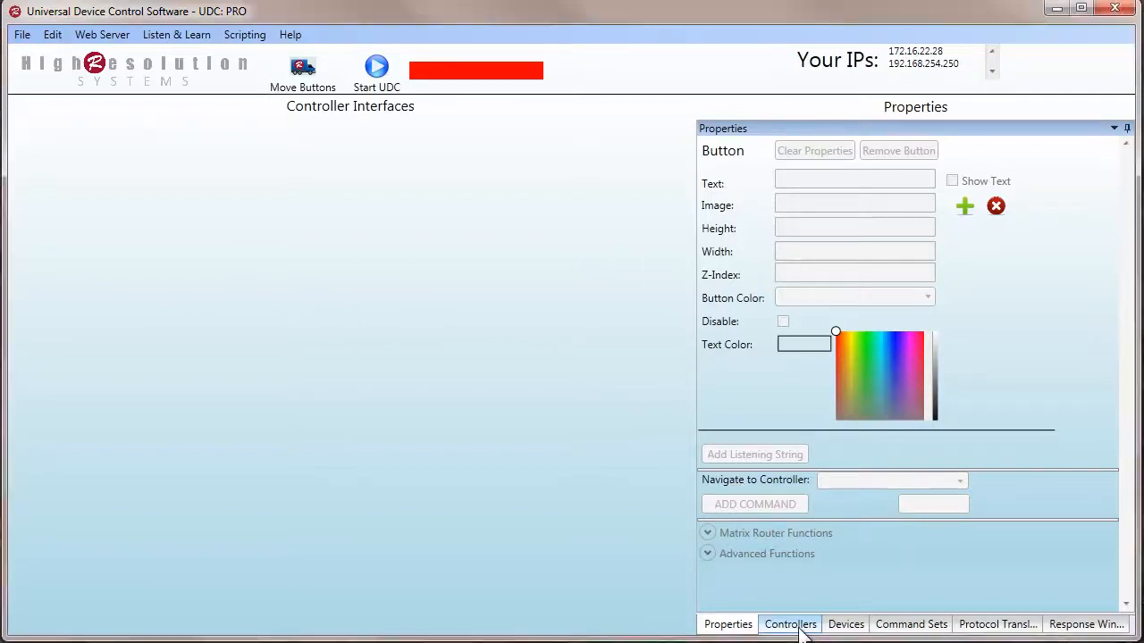
# Add a new RCP 32 type controller named 'RCP 32'
pyautogui.click(790, 624)
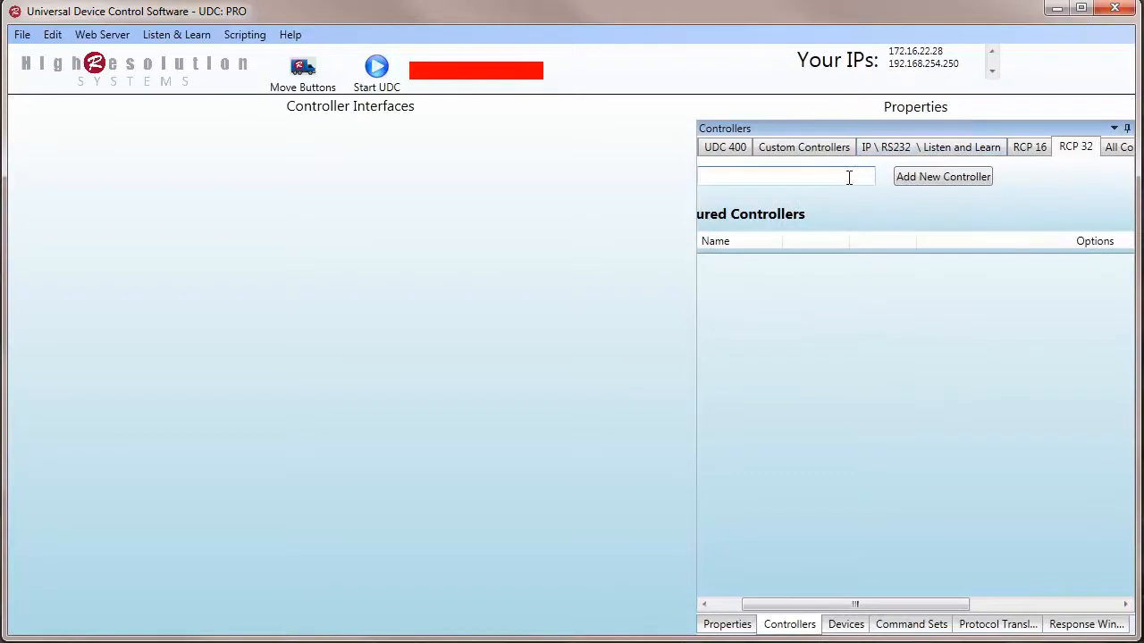
pyautogui.write('RCP 32')
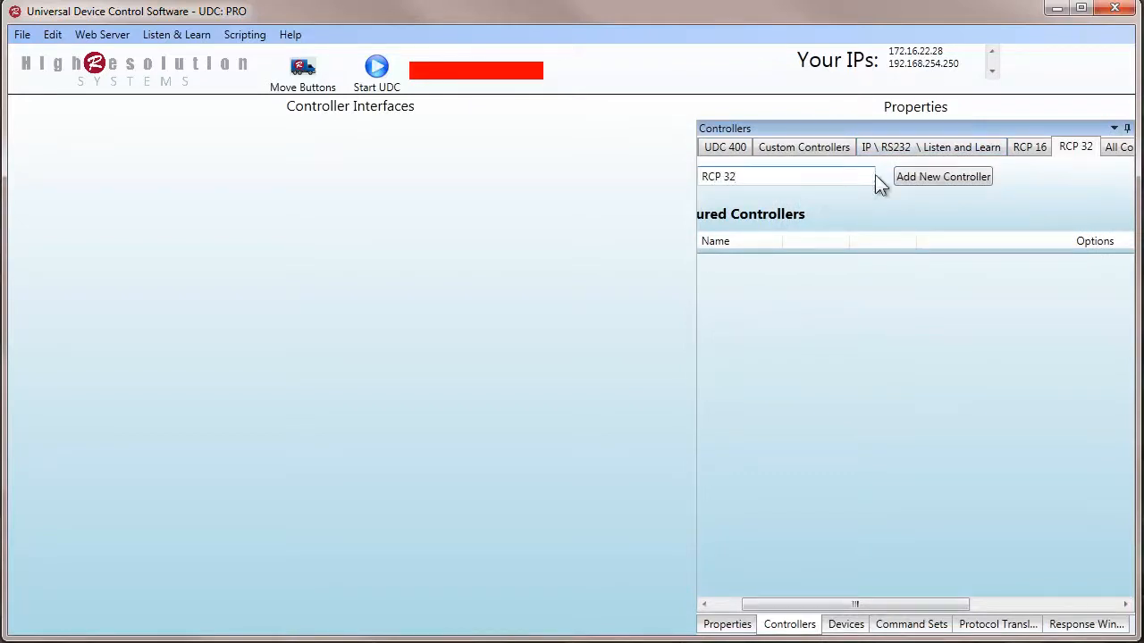
pyautogui.click(942, 176)
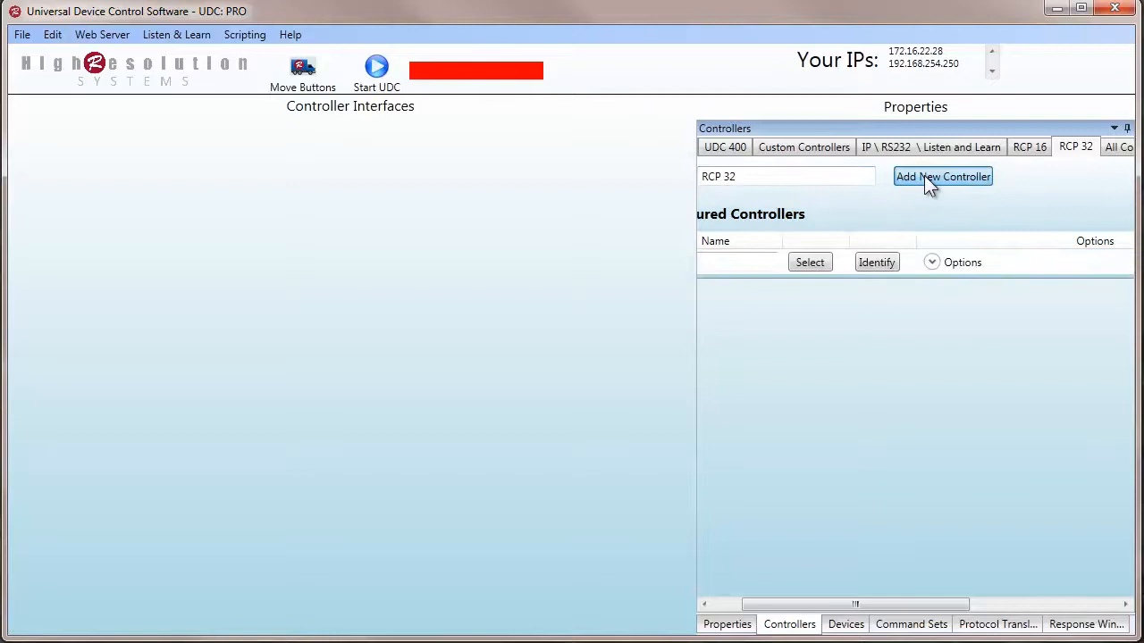
pyautogui.click(943, 176)
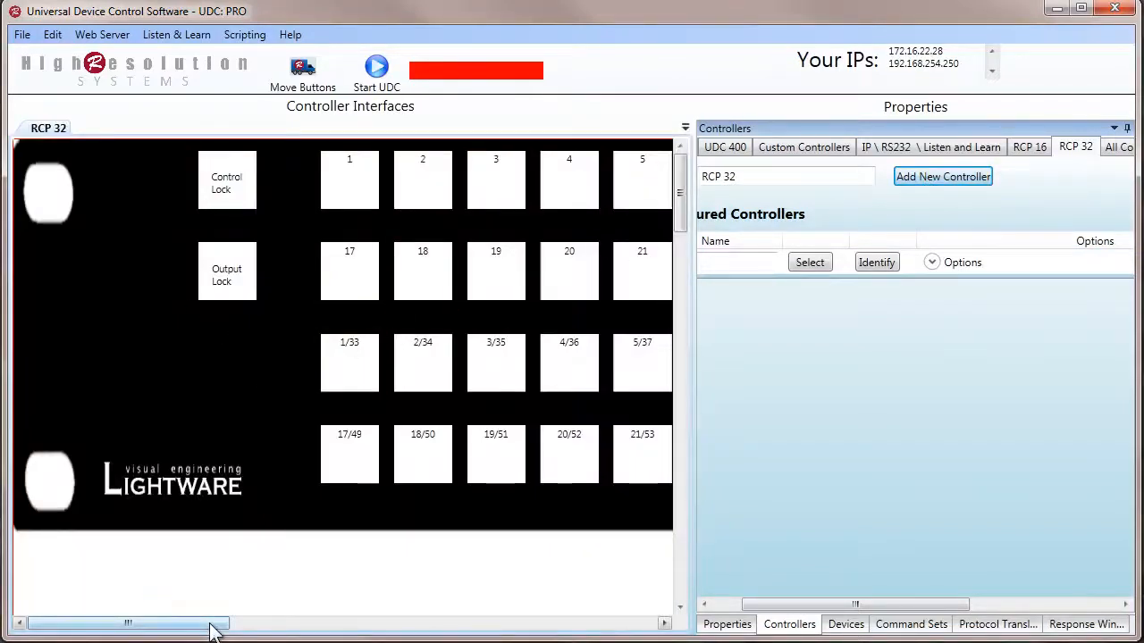
# Load the RCP 32 button layout and enter 10008 as the RCP target port in Options
pyautogui.moveTo(127, 623); pyautogui.dragTo(429, 623)
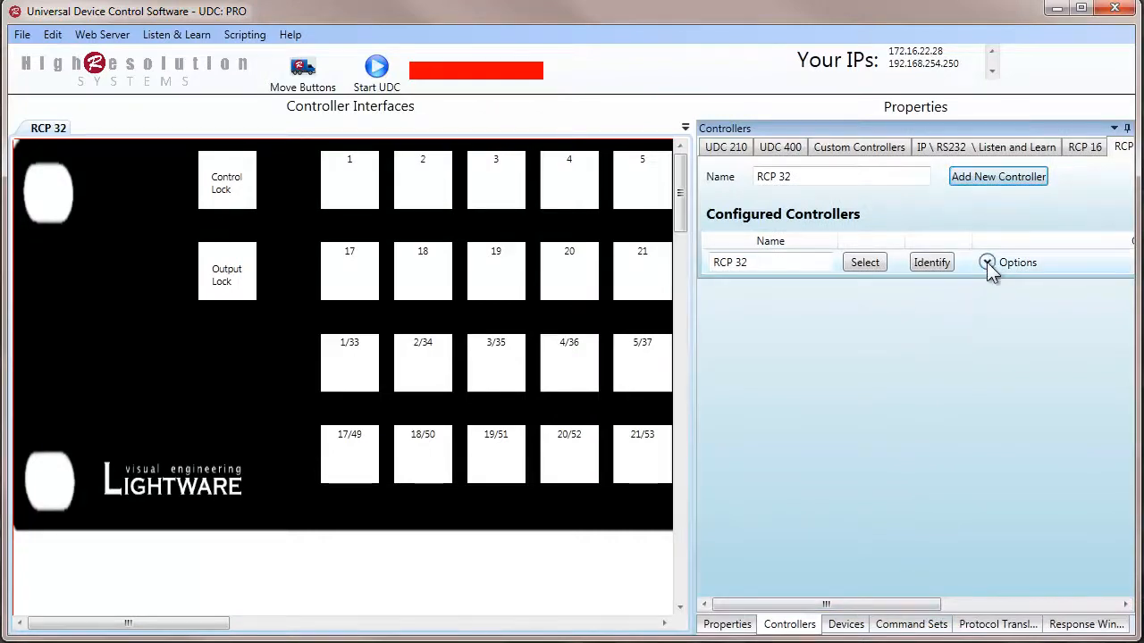
pyautogui.click(986, 262)
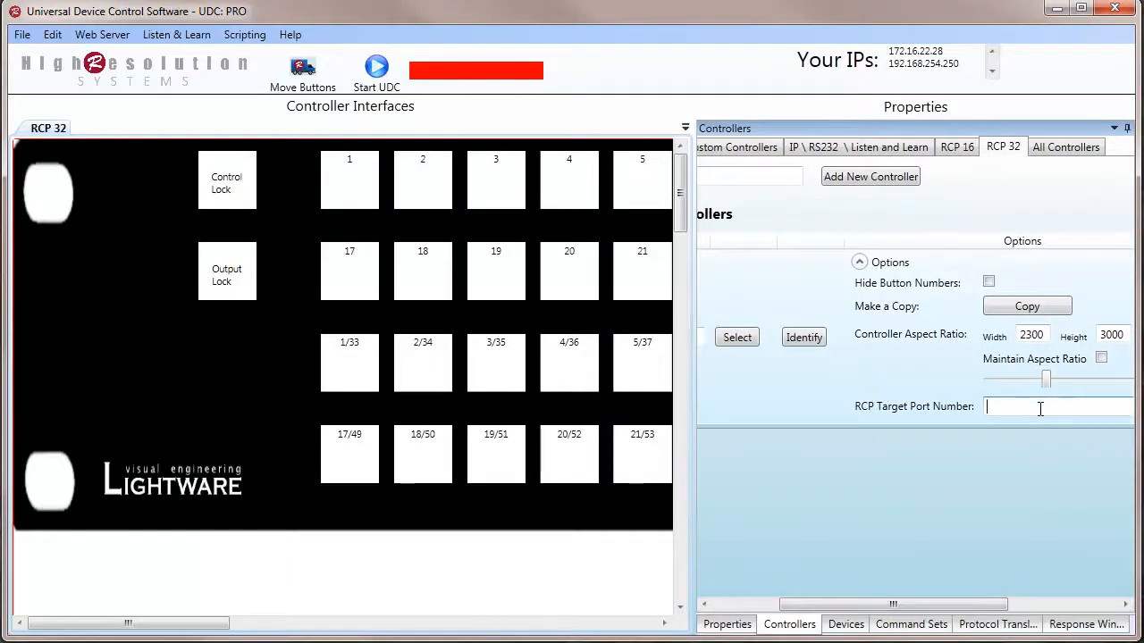
pyautogui.write('10008')
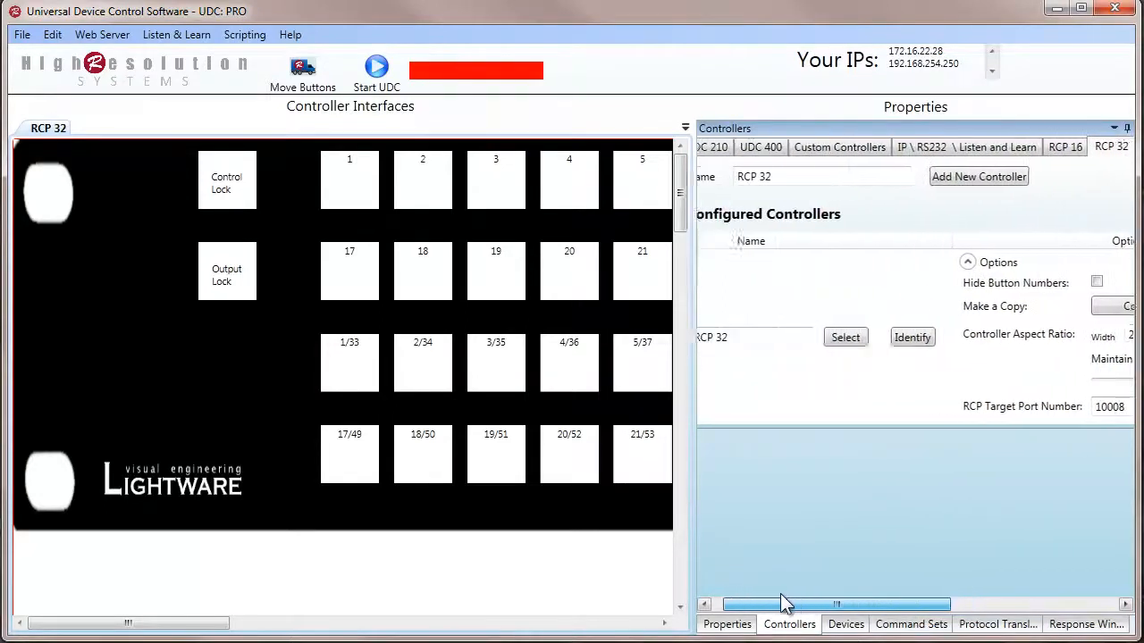
pyautogui.click(495, 179)
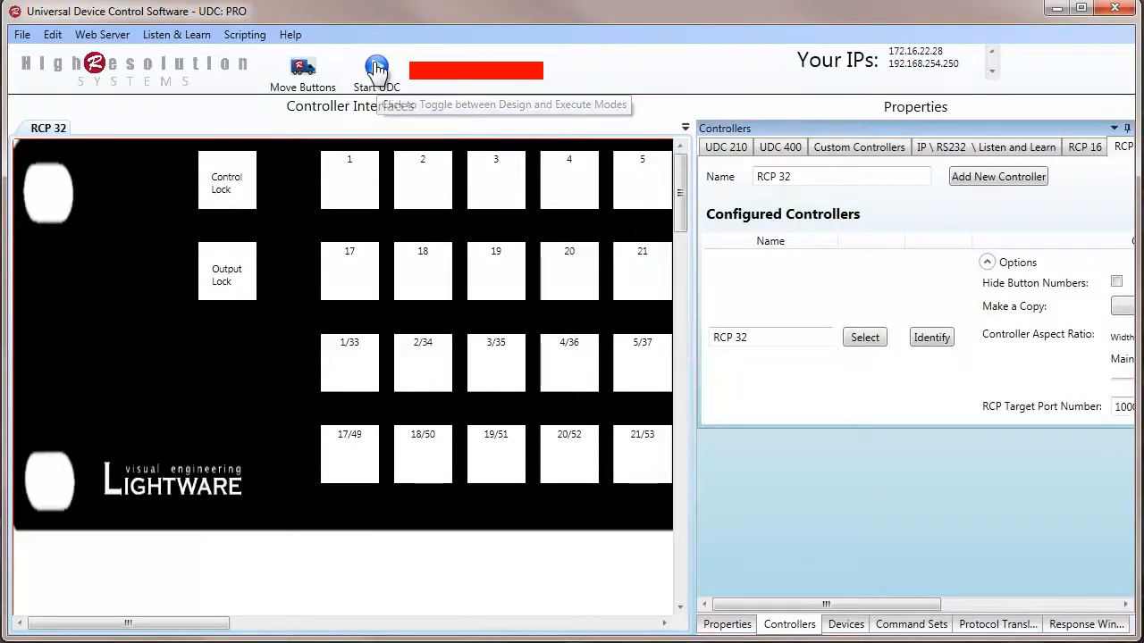
# Run UDC, watch RCP32 layout buttons light on panel presses, then stop UDC
pyautogui.click(377, 70)
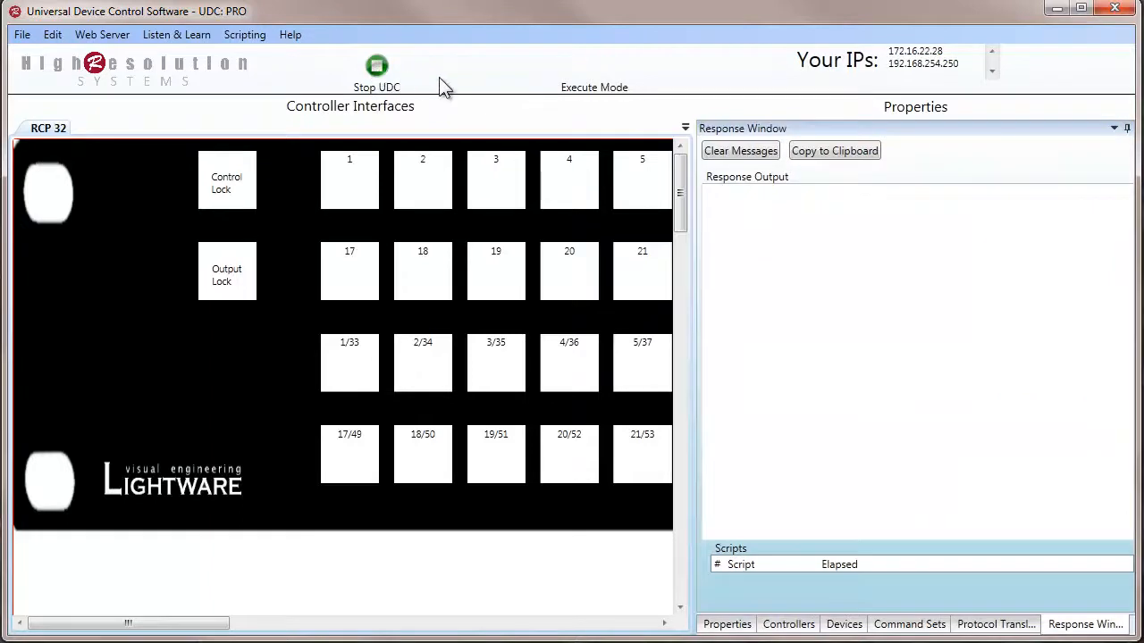
pyautogui.click(423, 179)
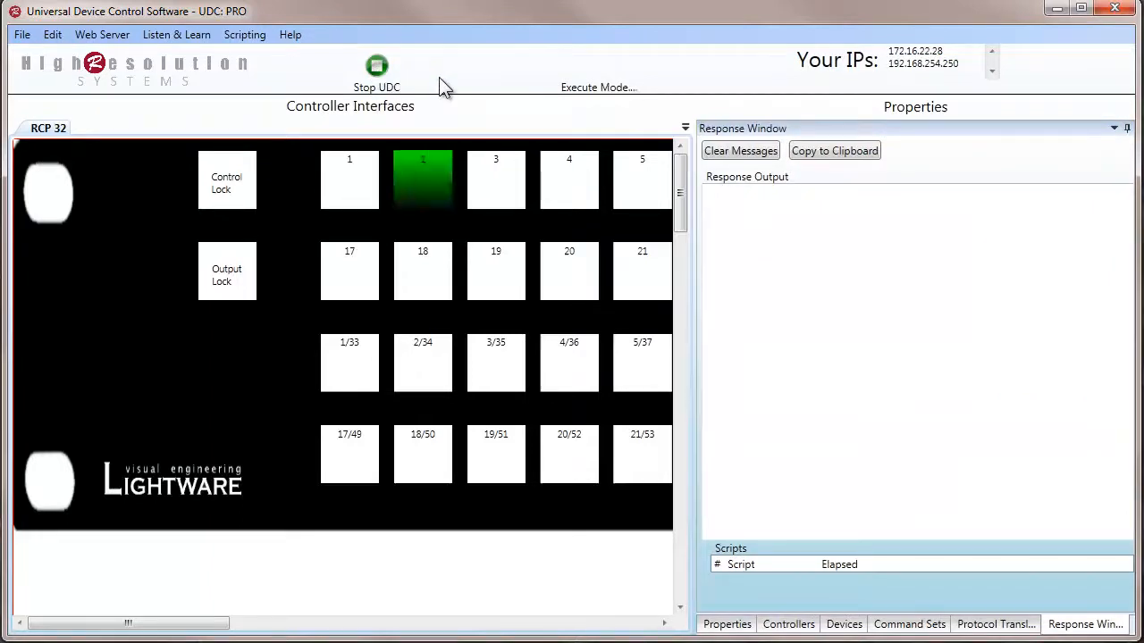
pyautogui.click(496, 179)
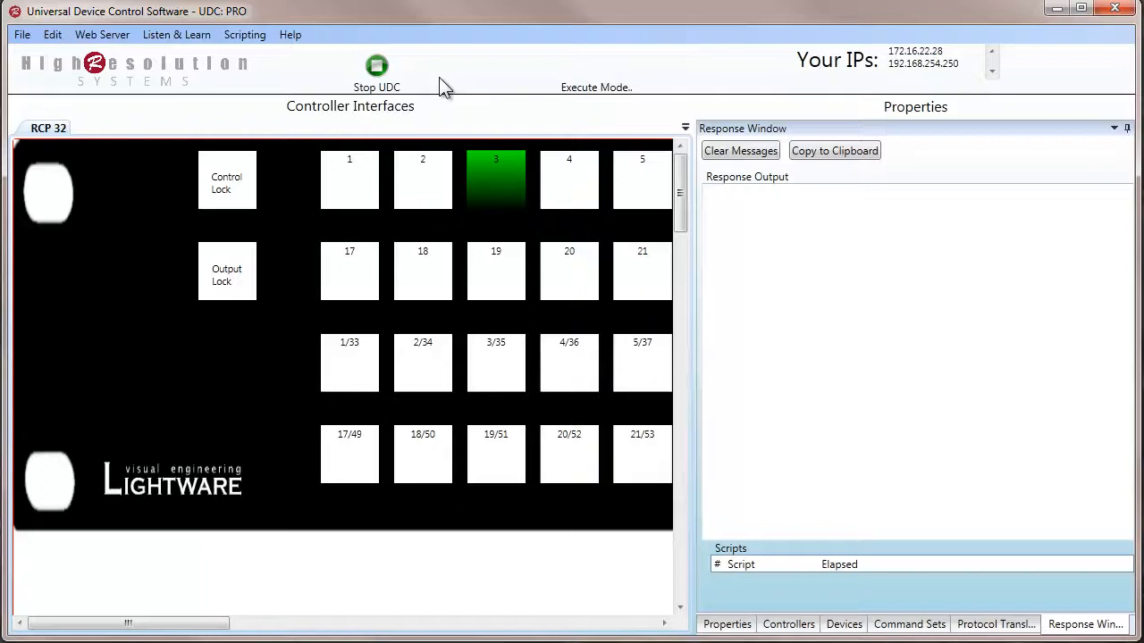
pyautogui.click(350, 179)
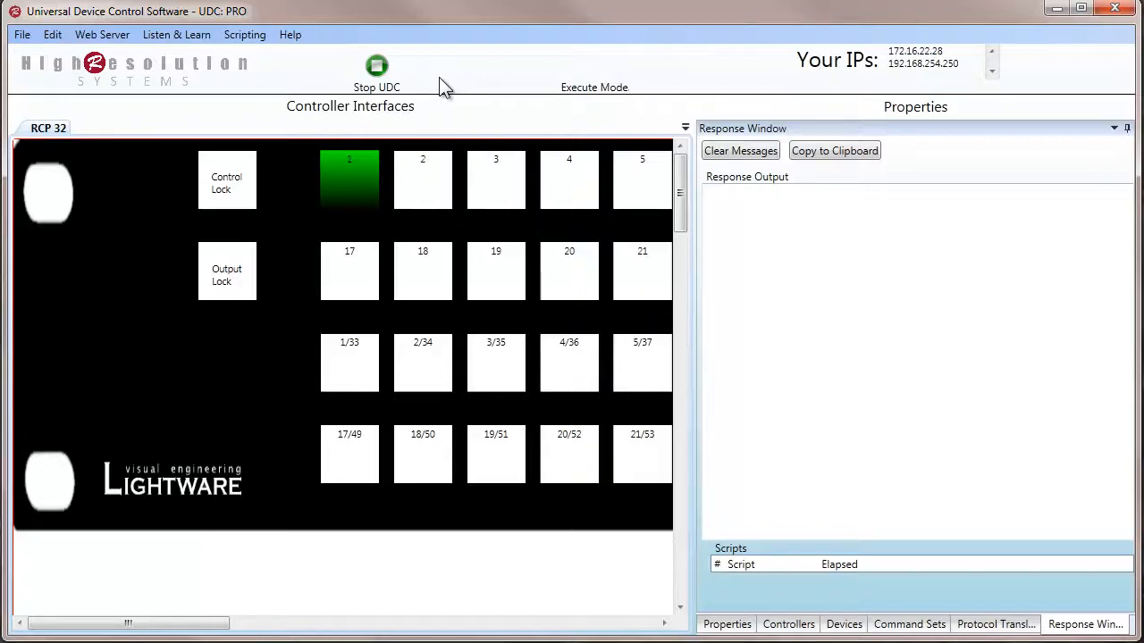
pyautogui.click(422, 271)
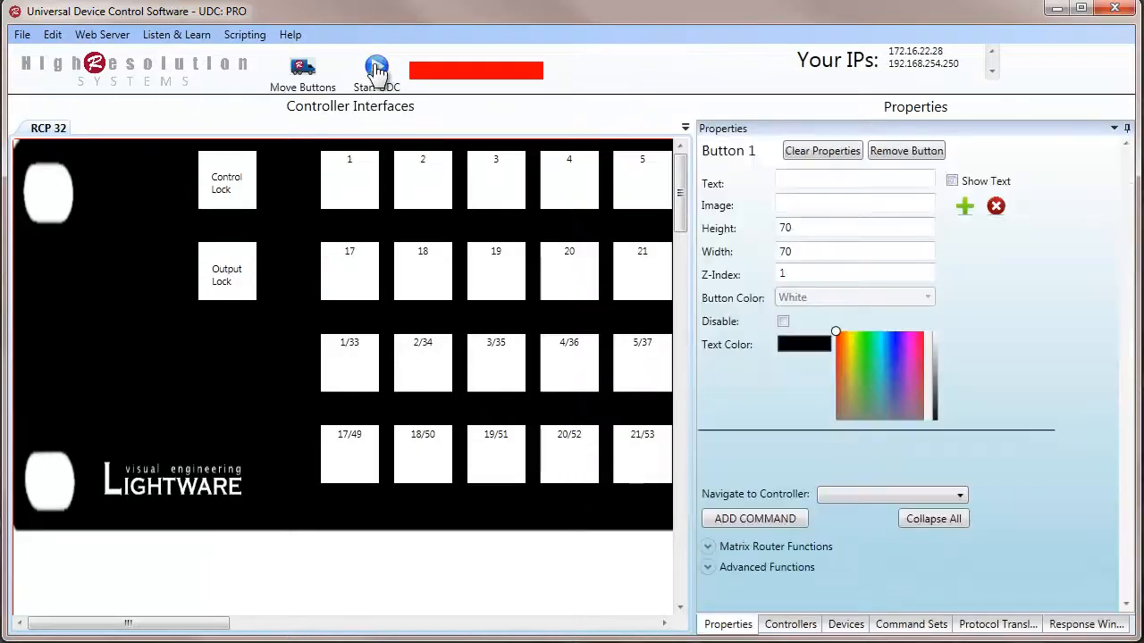
# Inspect the properties of RCP32 layout buttons 1 and 2 in design mode
pyautogui.click(350, 180)
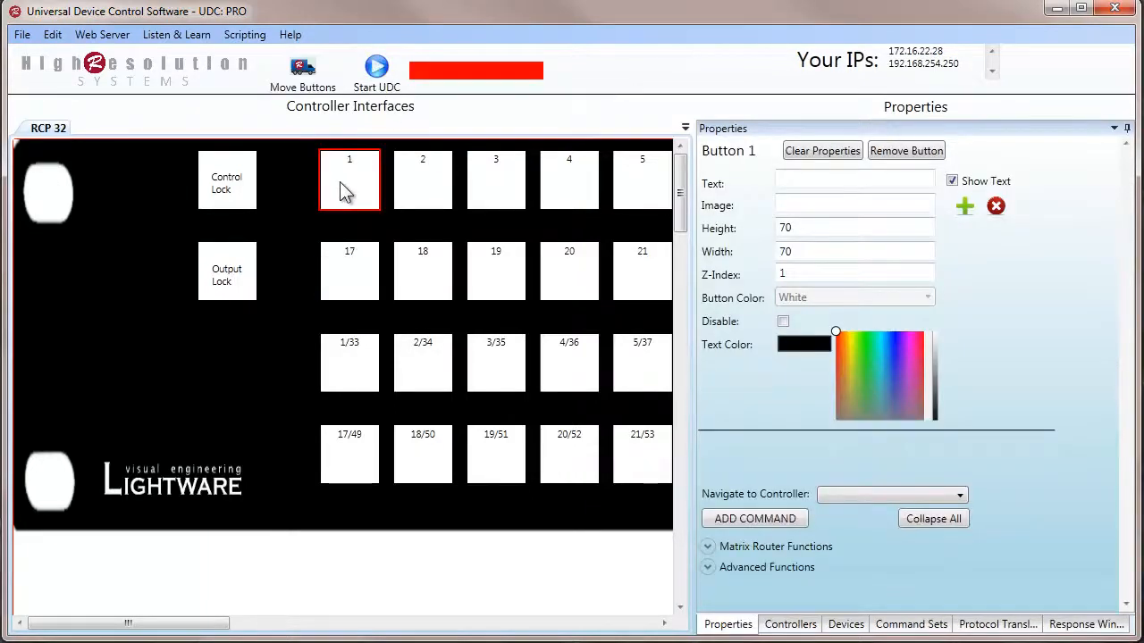
pyautogui.click(423, 179)
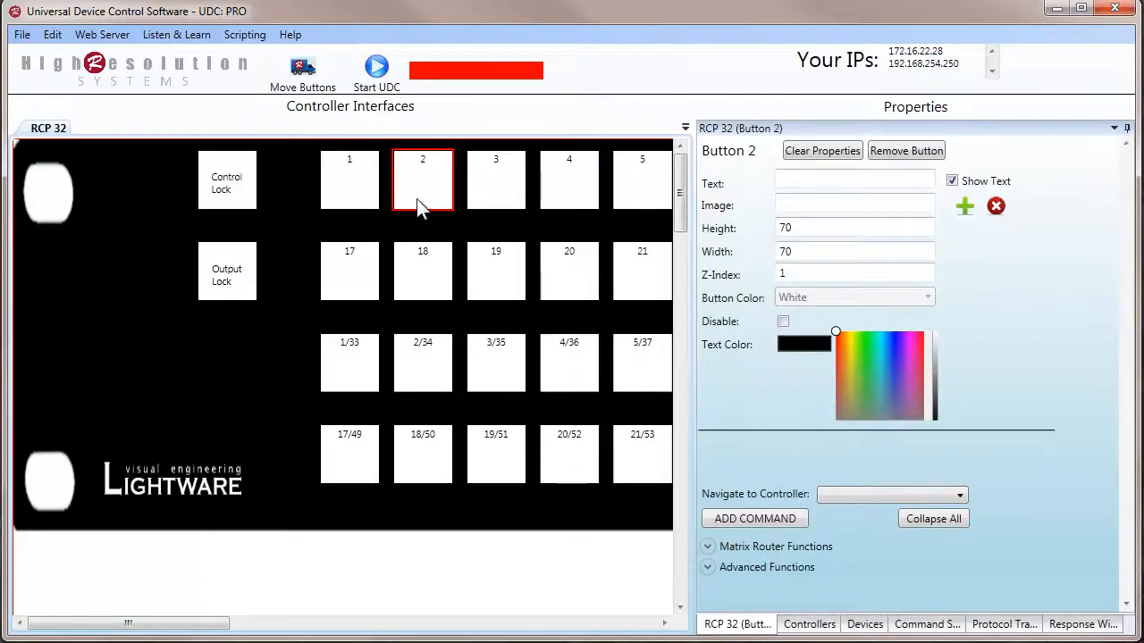
pyautogui.click(349, 178)
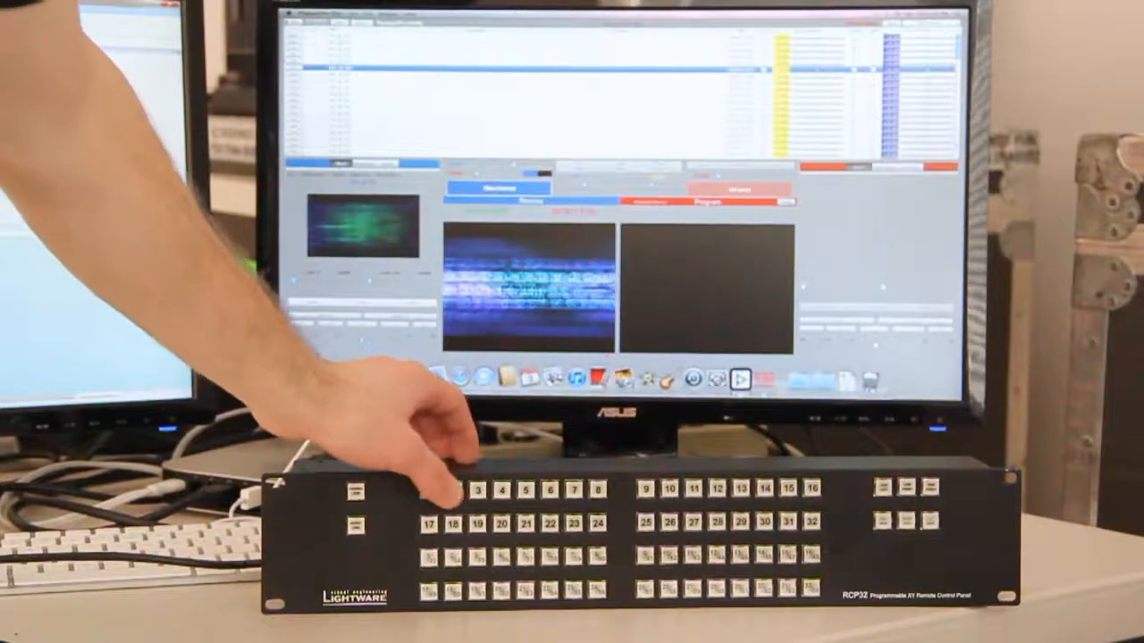
# Press RCP32 panel buttons to switch the monitor's flower image layouts
pyautogui.click(457, 491)
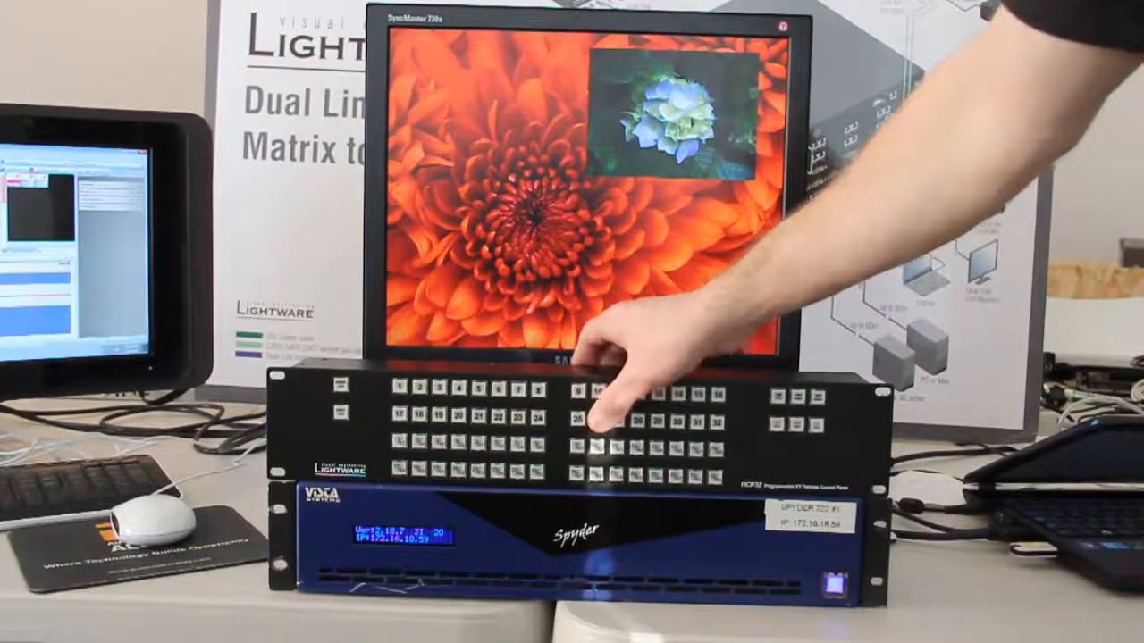
pyautogui.click(607, 423)
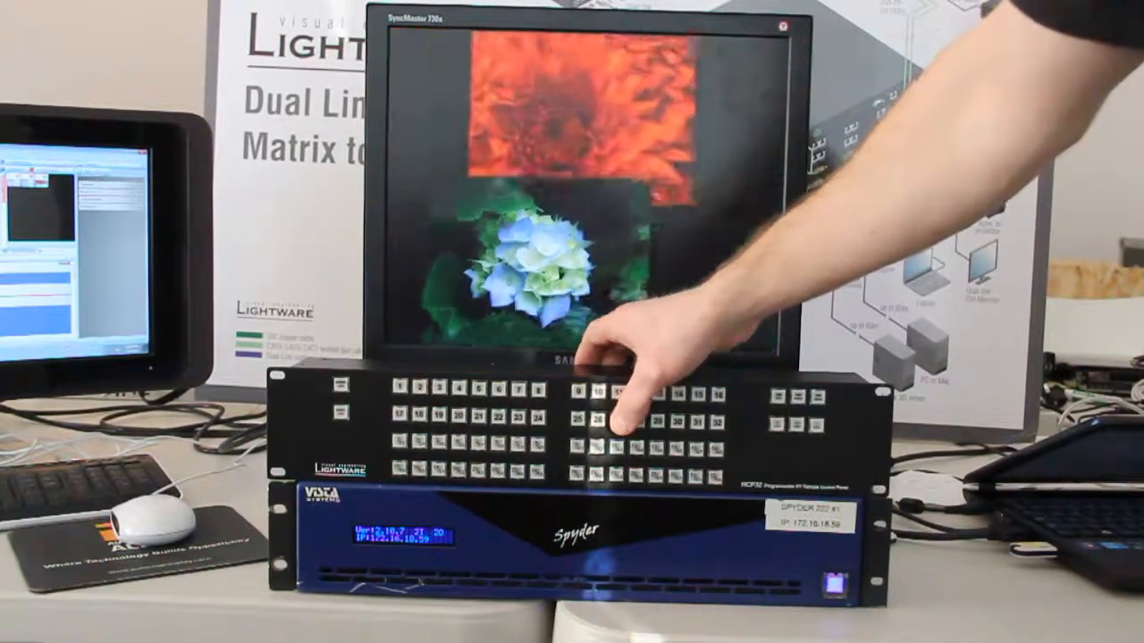
pyautogui.click(612, 422)
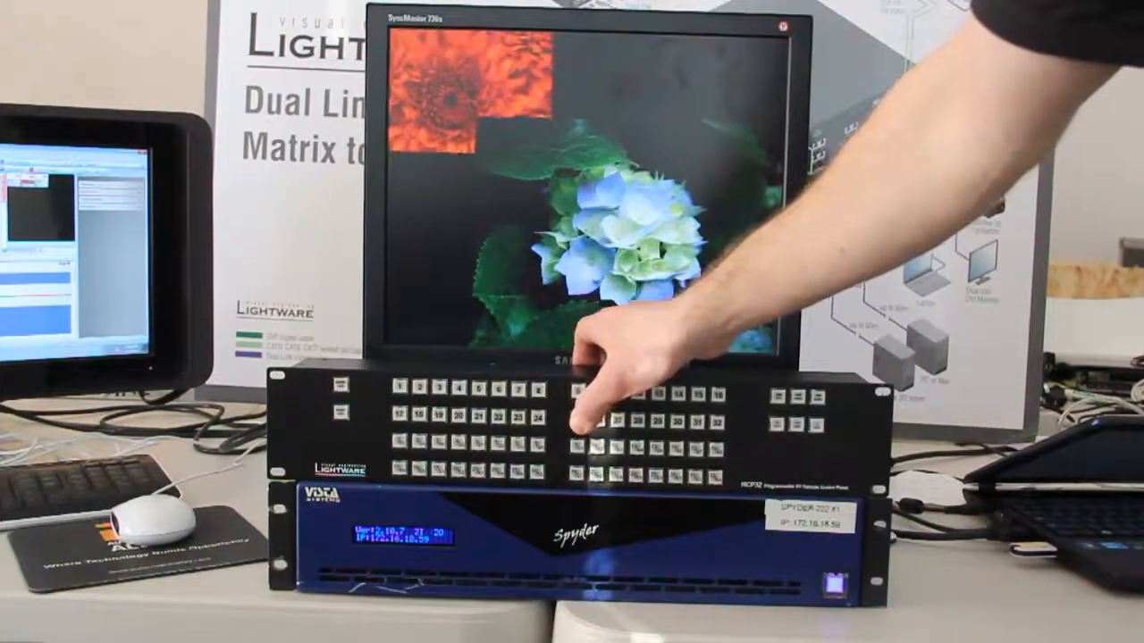